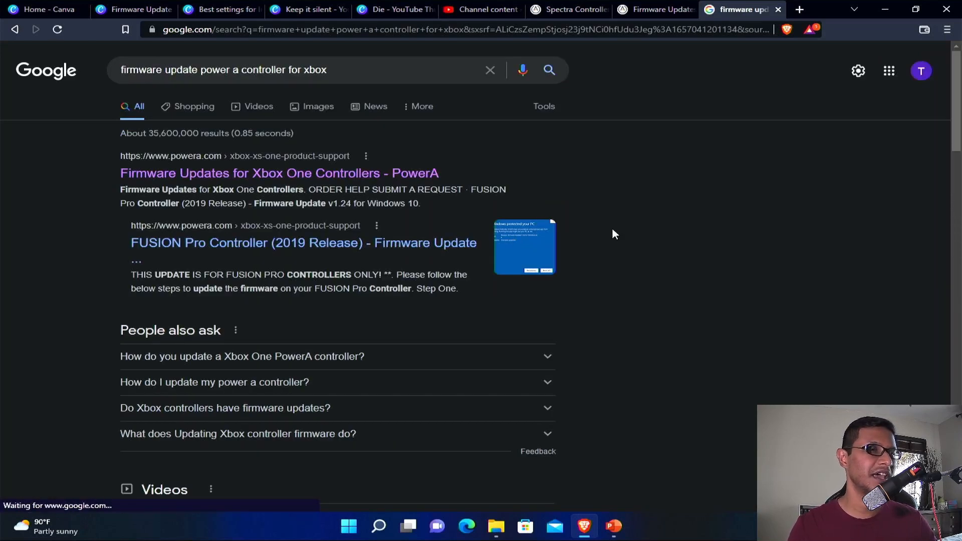
# Step: Open the 'Firmware Updates for Xbox One Controllers' result on the PowerA support site
pyautogui.click(280, 173)
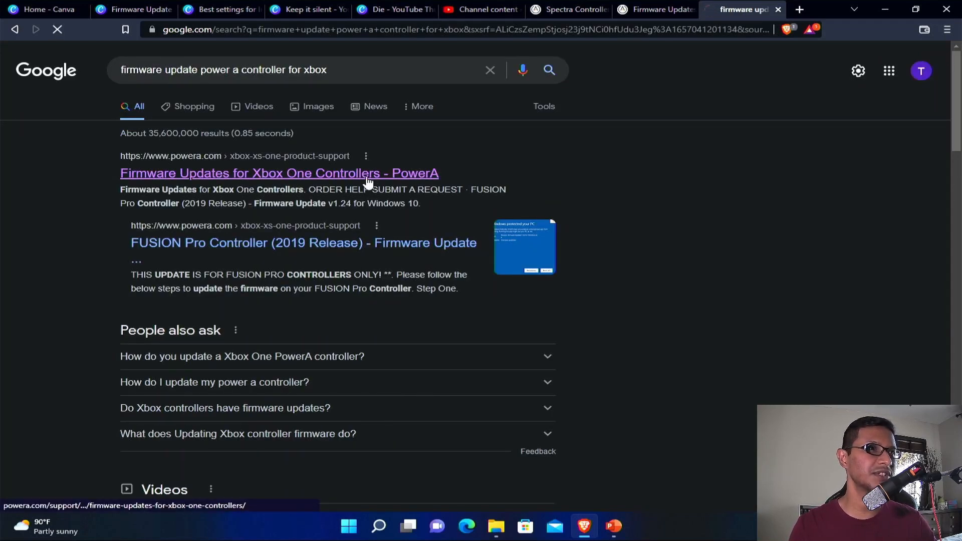
pyautogui.click(279, 172)
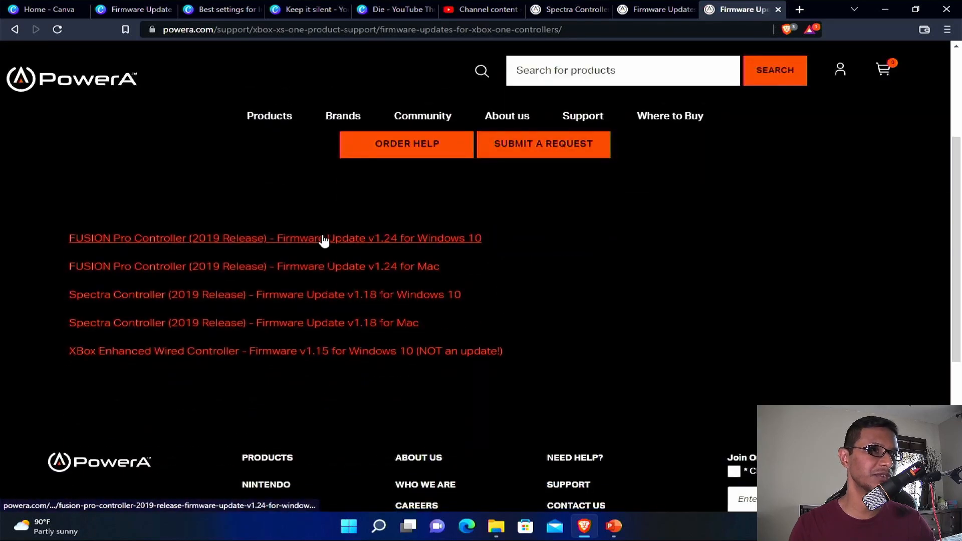
pyautogui.moveTo(386, 248)
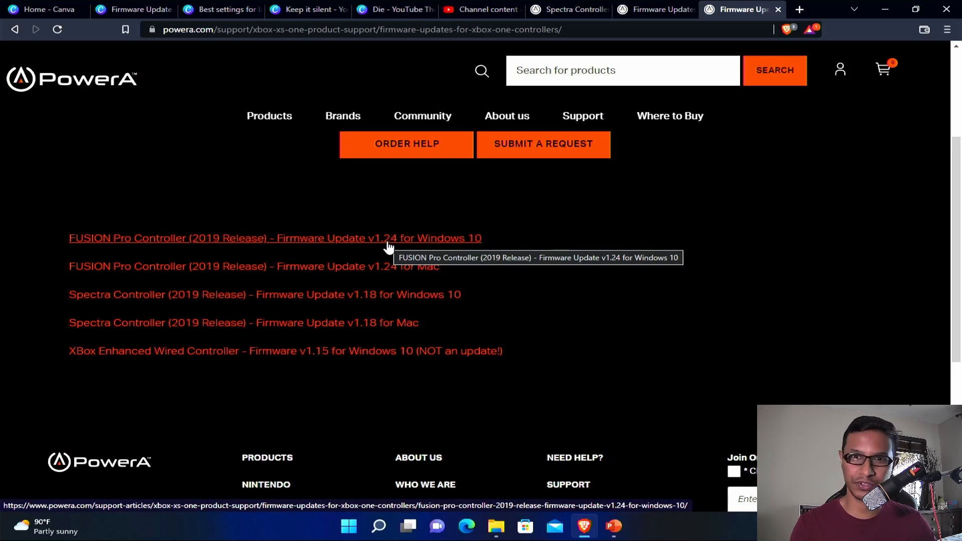
pyautogui.moveTo(368, 239)
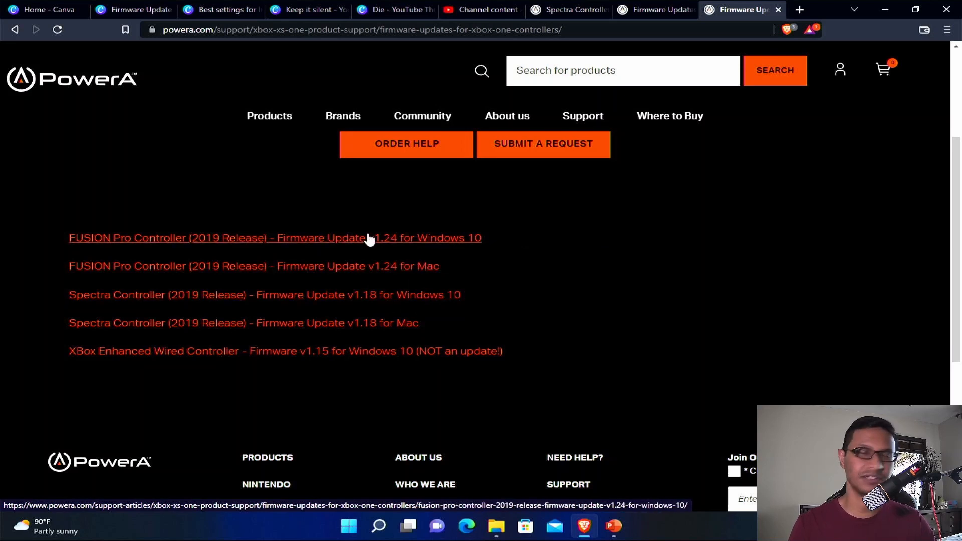
pyautogui.moveTo(293, 262)
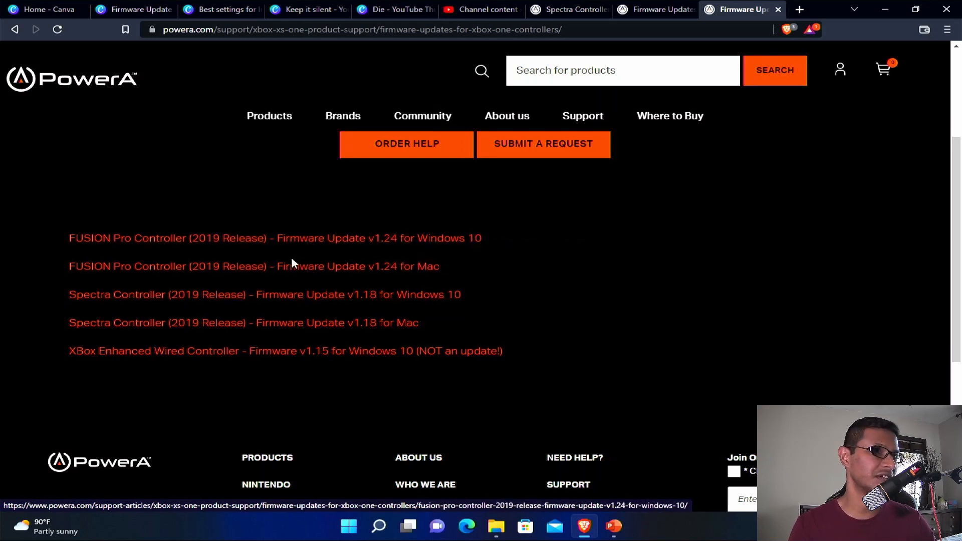
pyautogui.moveTo(257, 301)
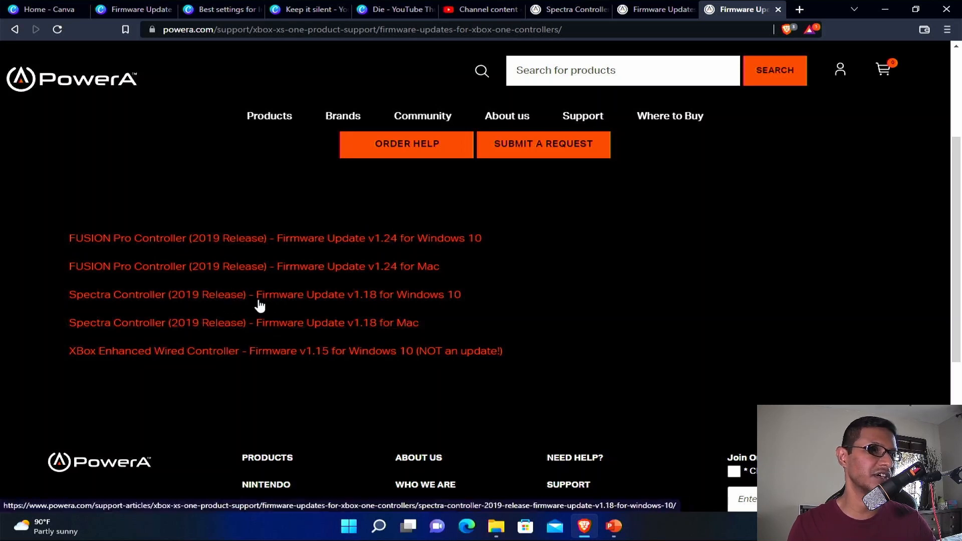
pyautogui.moveTo(370, 304)
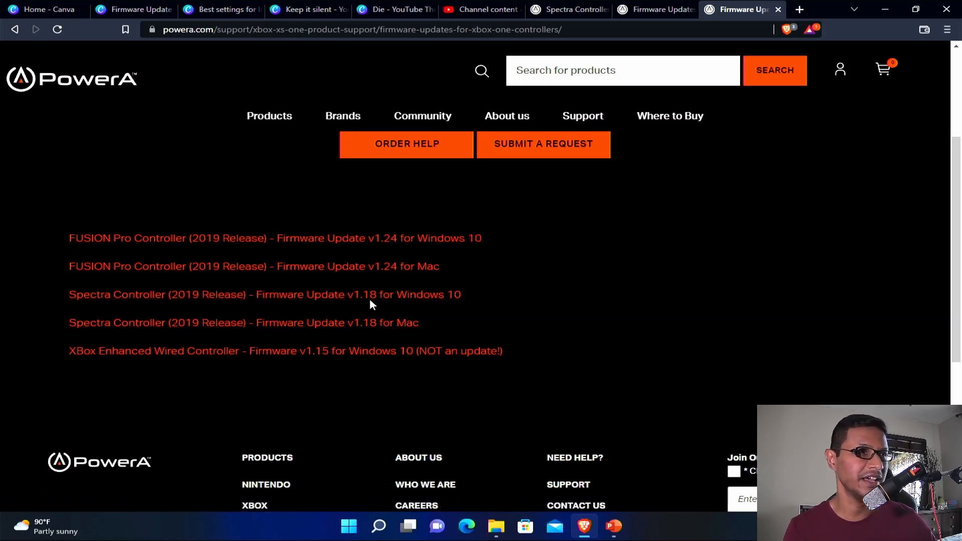
pyautogui.moveTo(430, 299)
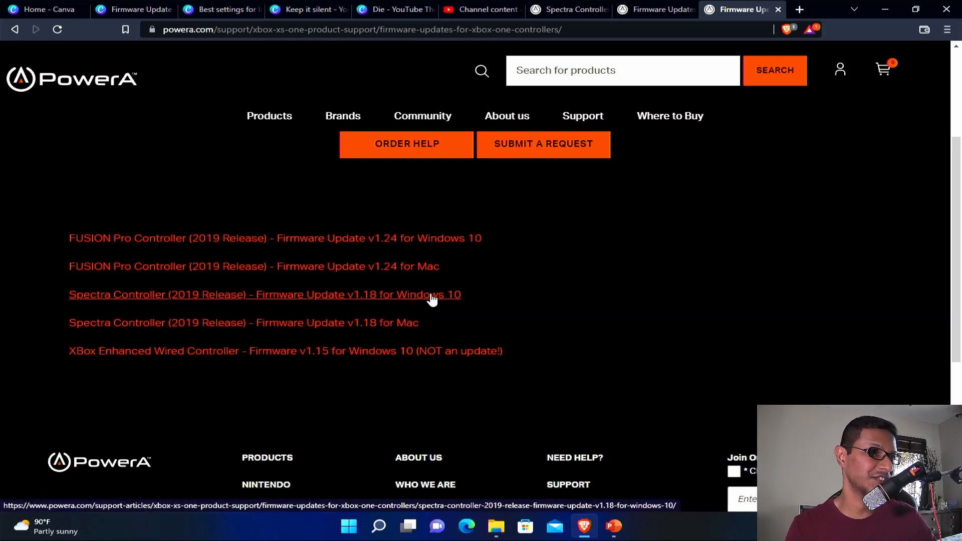
pyautogui.moveTo(434, 354)
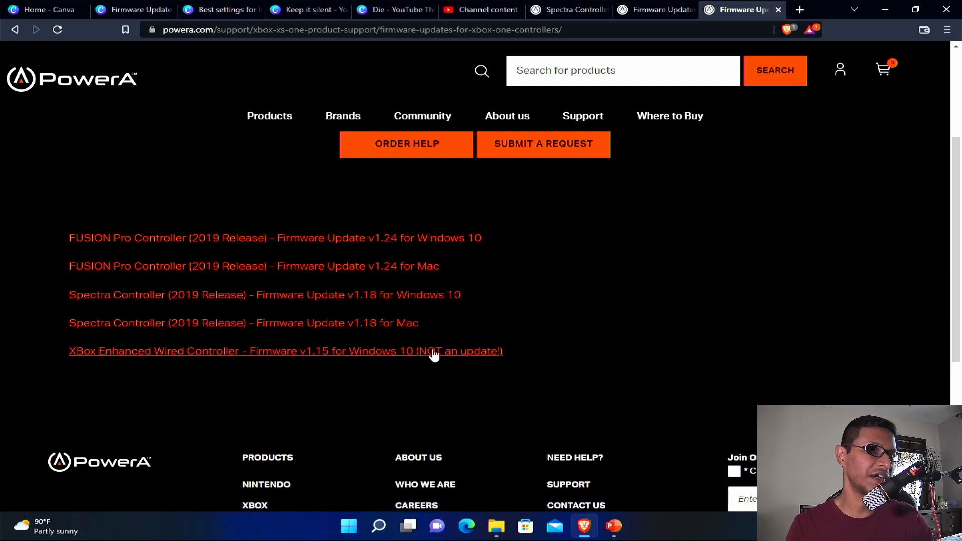
pyautogui.moveTo(415, 253)
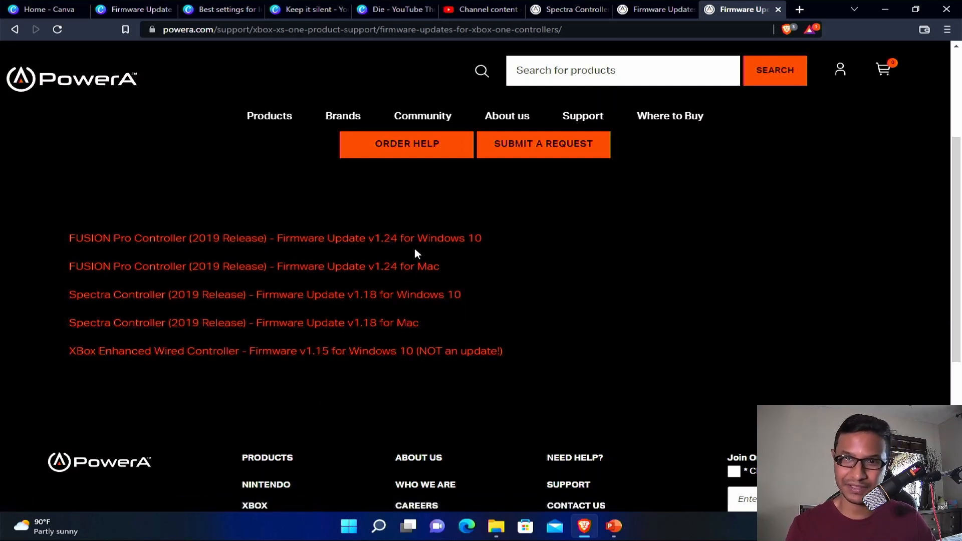
pyautogui.moveTo(408, 292)
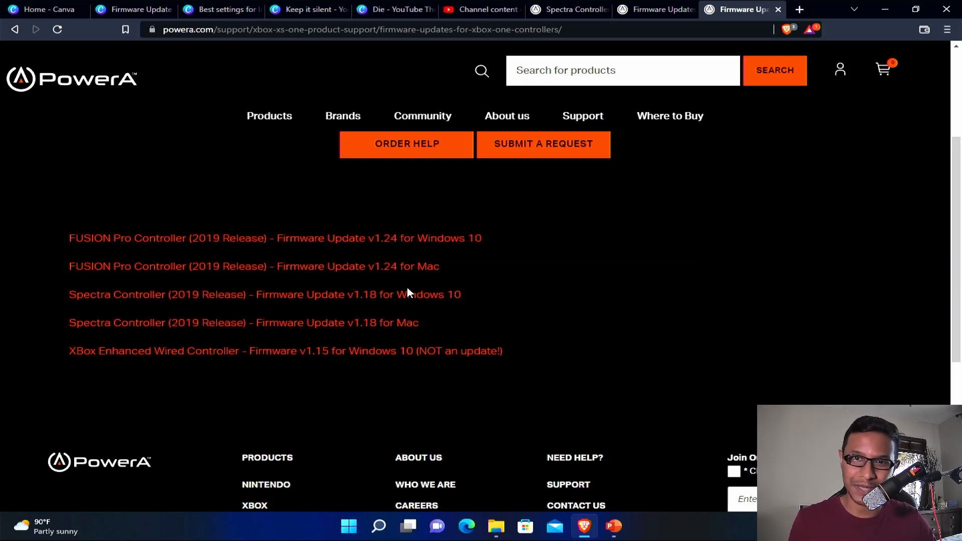
pyautogui.moveTo(336, 363)
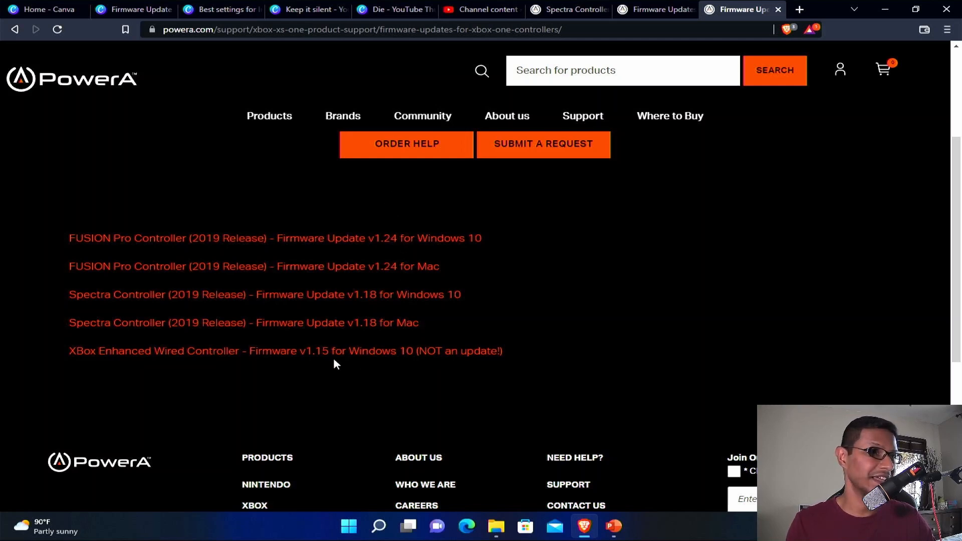
pyautogui.moveTo(343, 350)
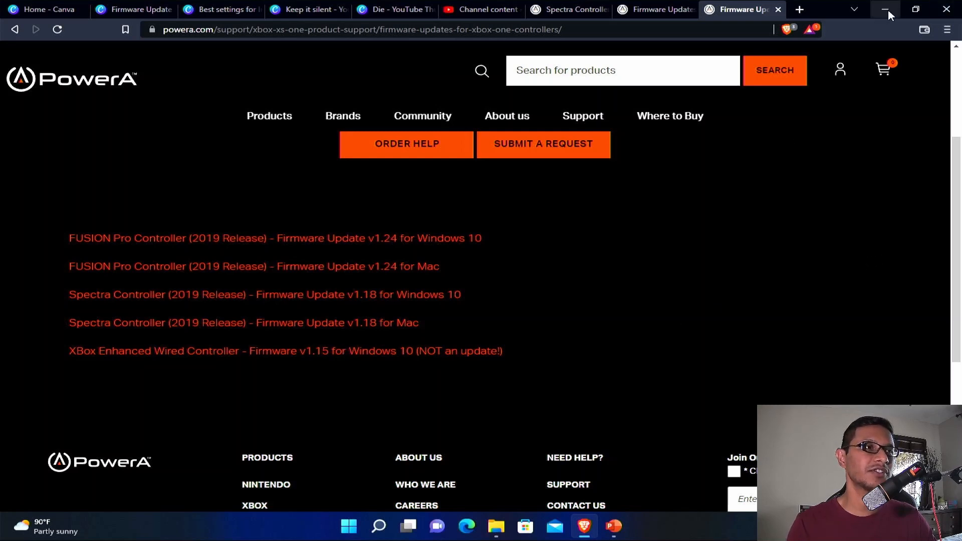
pyautogui.moveTo(323, 275)
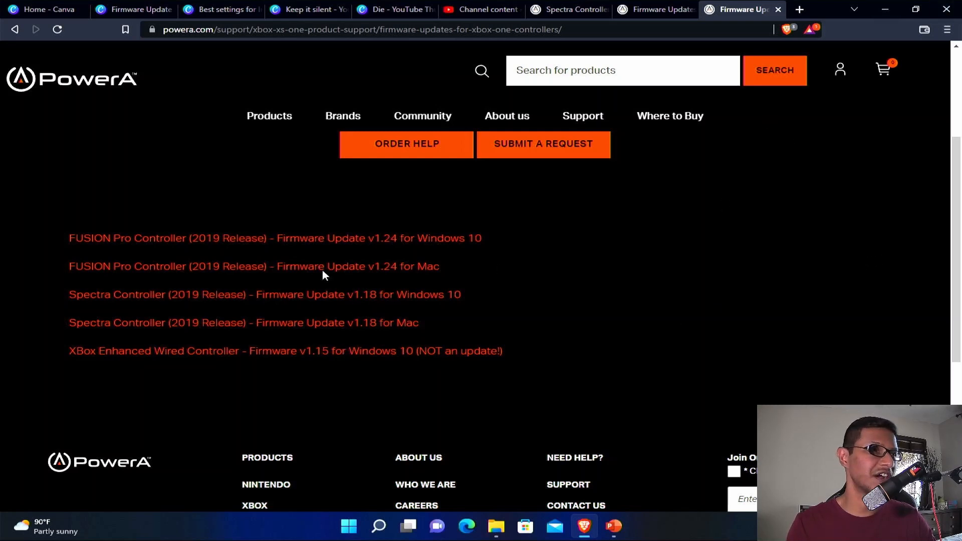
pyautogui.moveTo(361, 300)
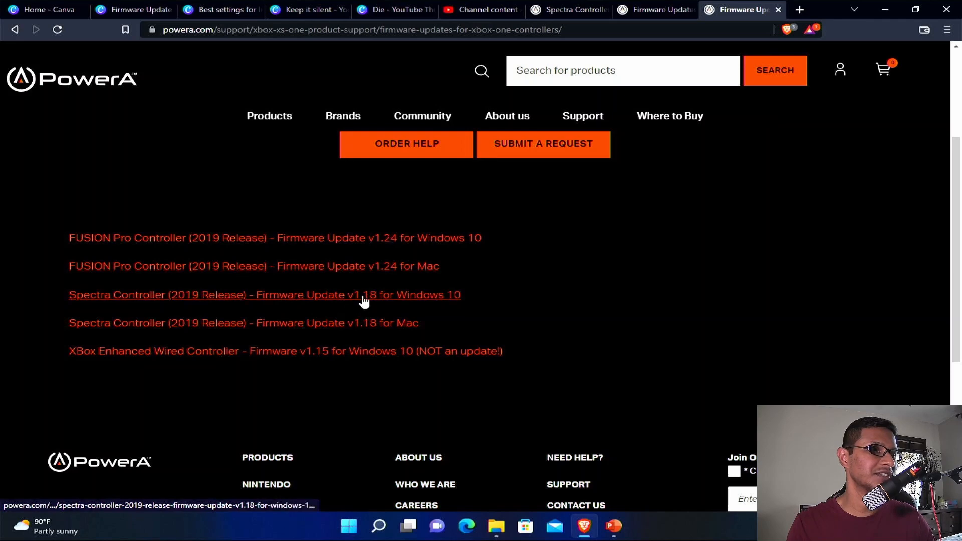
pyautogui.moveTo(422, 300)
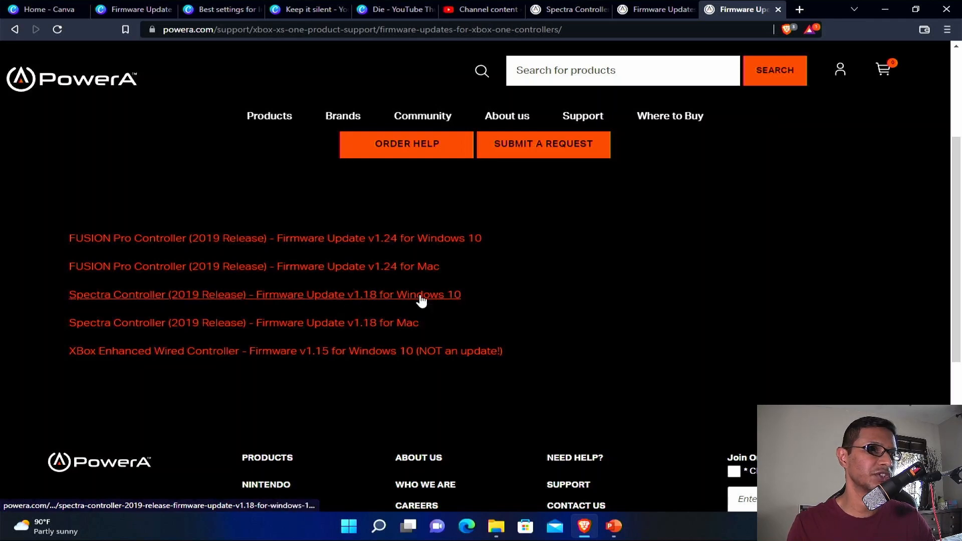
# Step: Download the Spectra v1.18 Windows 10 updater, spectra_update_1.18_pc.exe, to Downloads
pyautogui.click(265, 294)
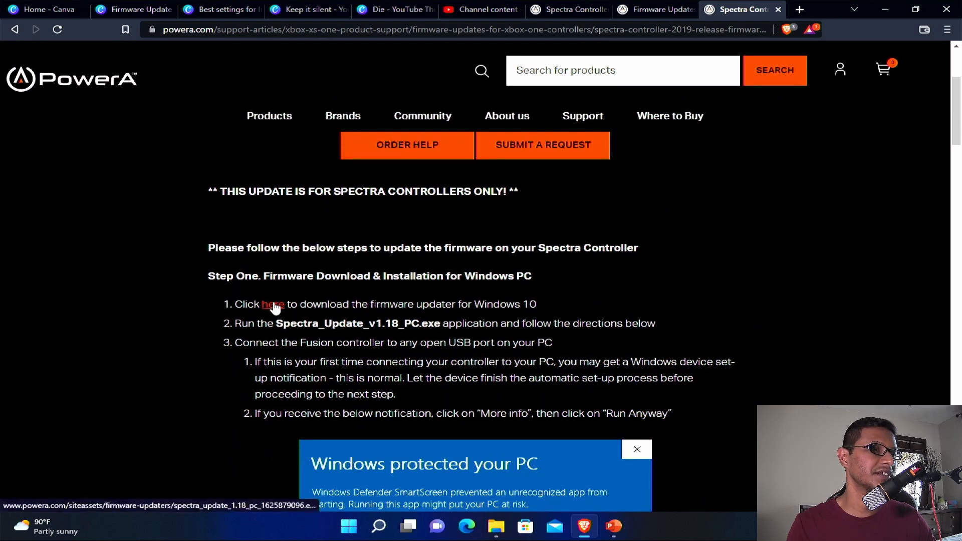
pyautogui.click(273, 304)
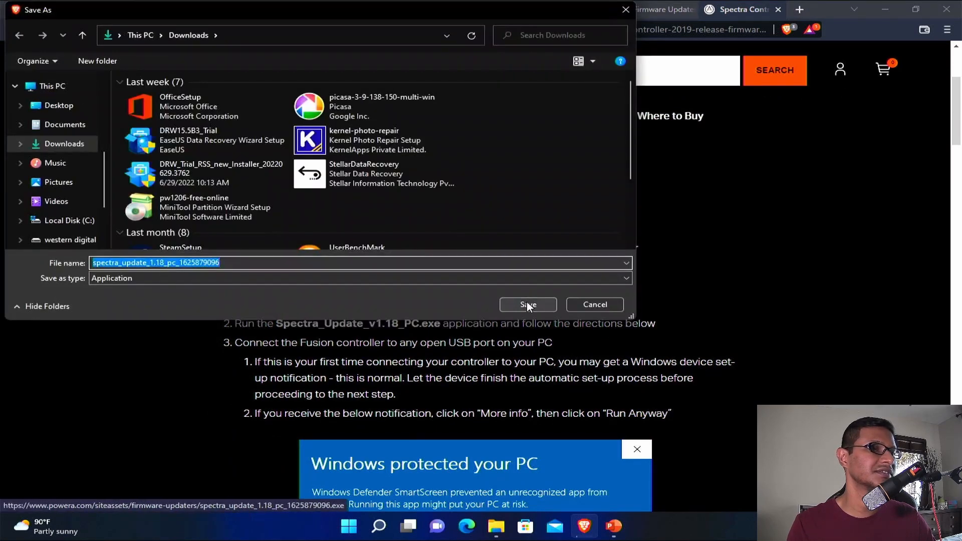
pyautogui.click(526, 305)
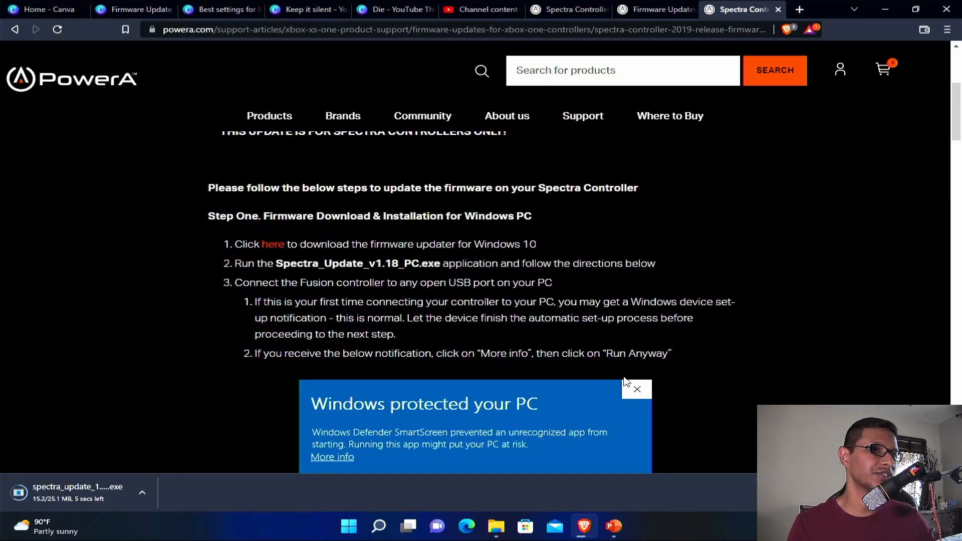
# Step: Review the article's update steps and bring up options for the downloaded updater file
pyautogui.scroll(-3)
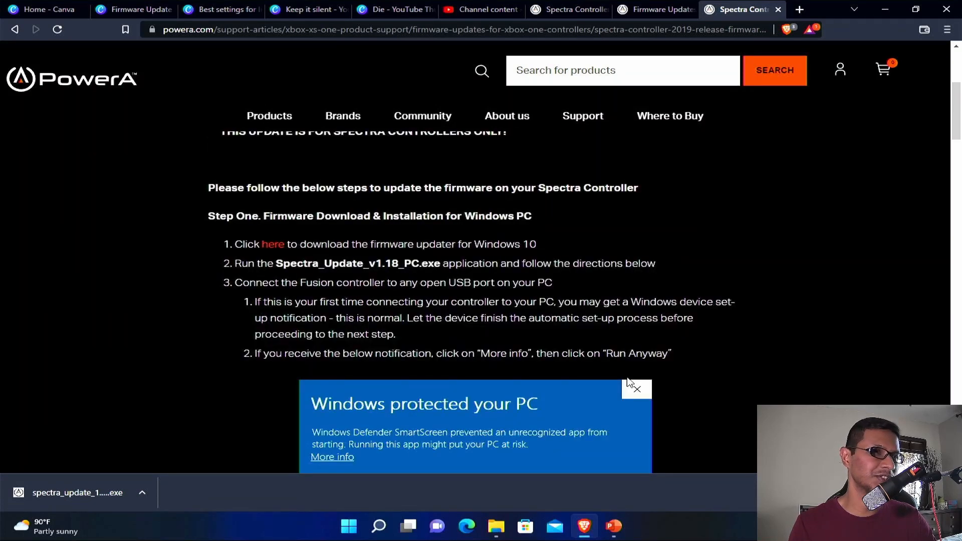
pyautogui.scroll(-3)
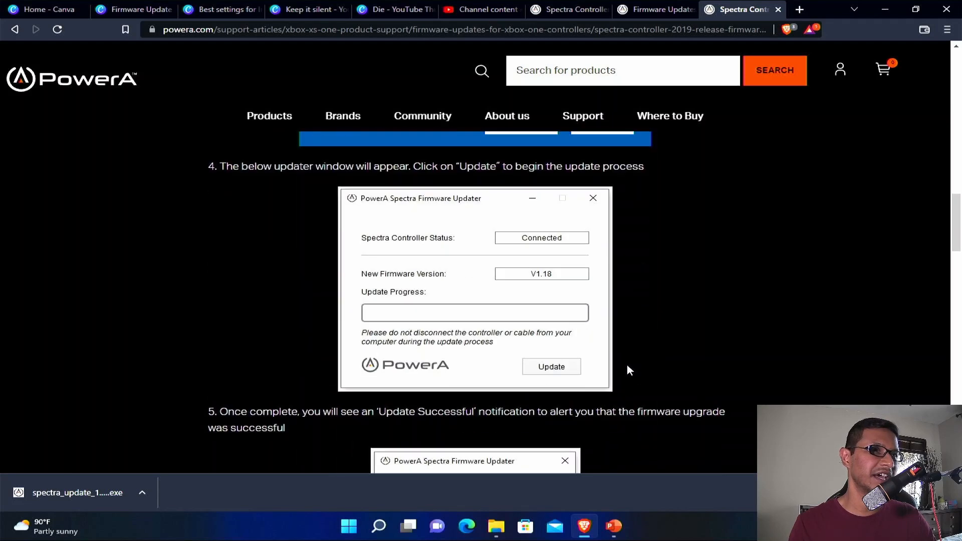
pyautogui.scroll(-3)
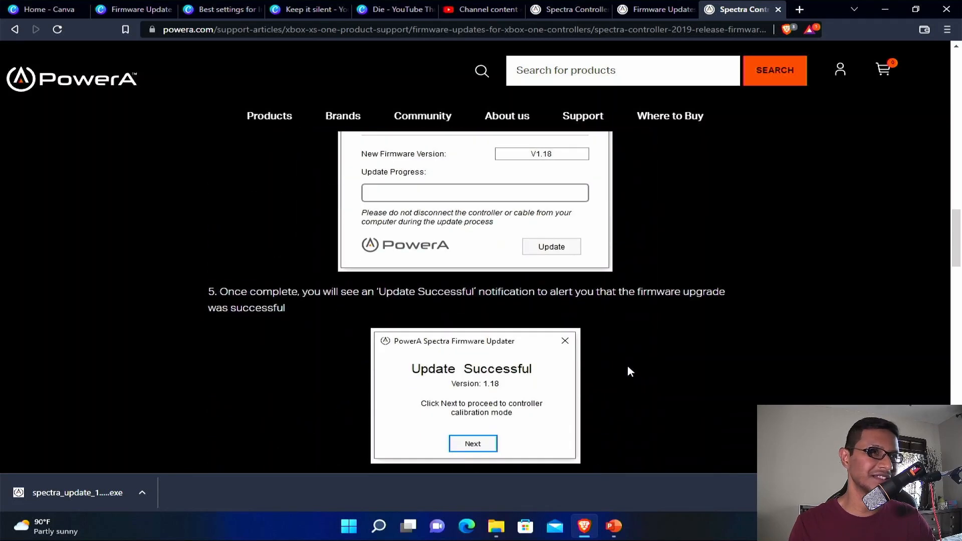
pyautogui.moveTo(528, 331)
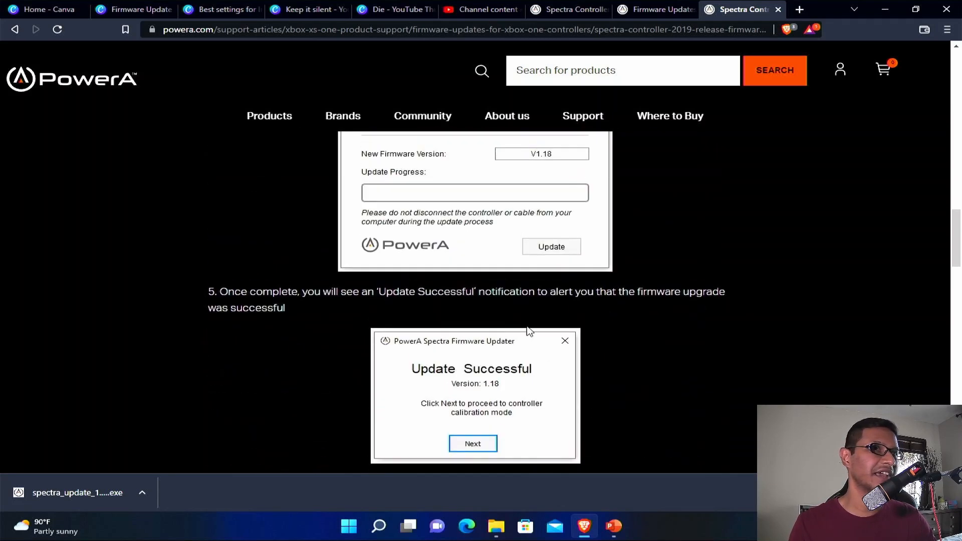
pyautogui.click(141, 492)
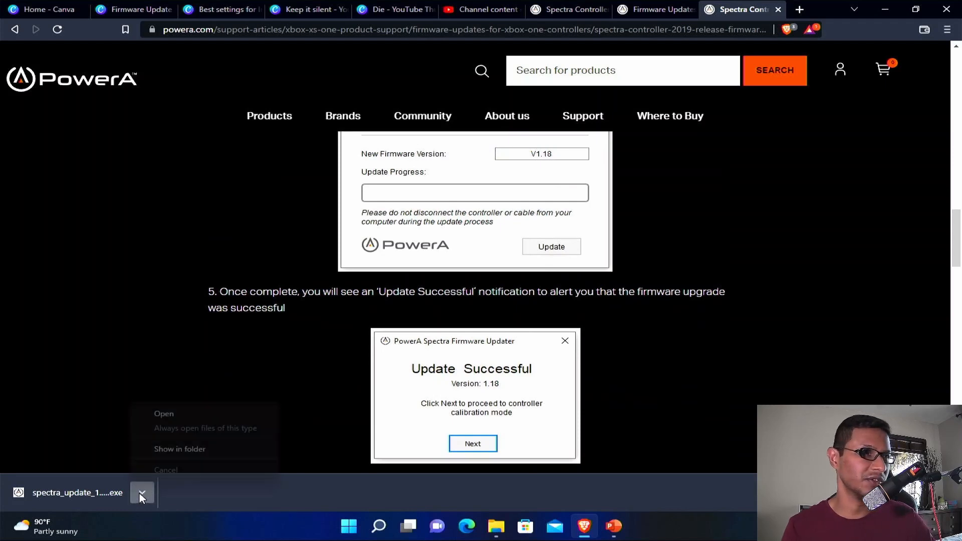
# Step: Launch the updater with admin permission and confirm the controller is plugged in, reaching the main window
pyautogui.click(163, 413)
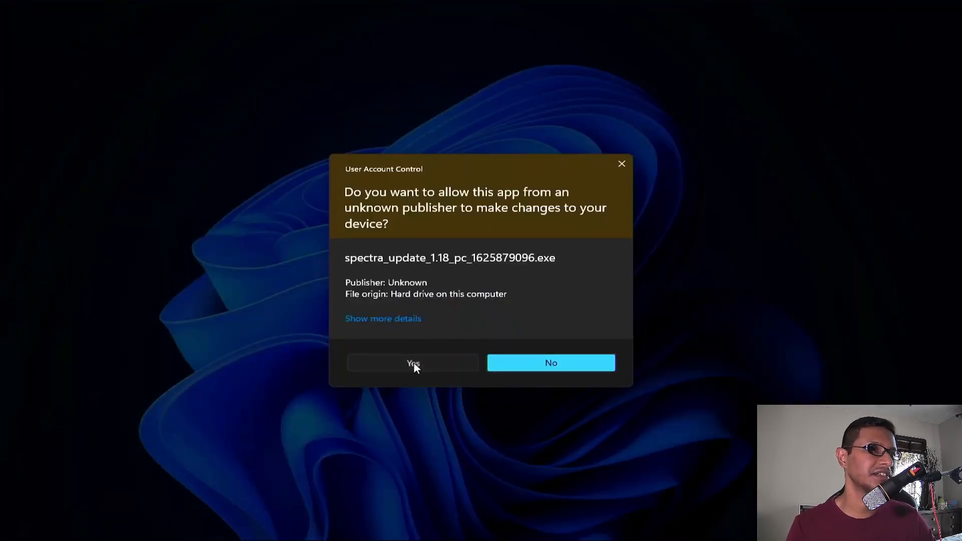
pyautogui.click(412, 362)
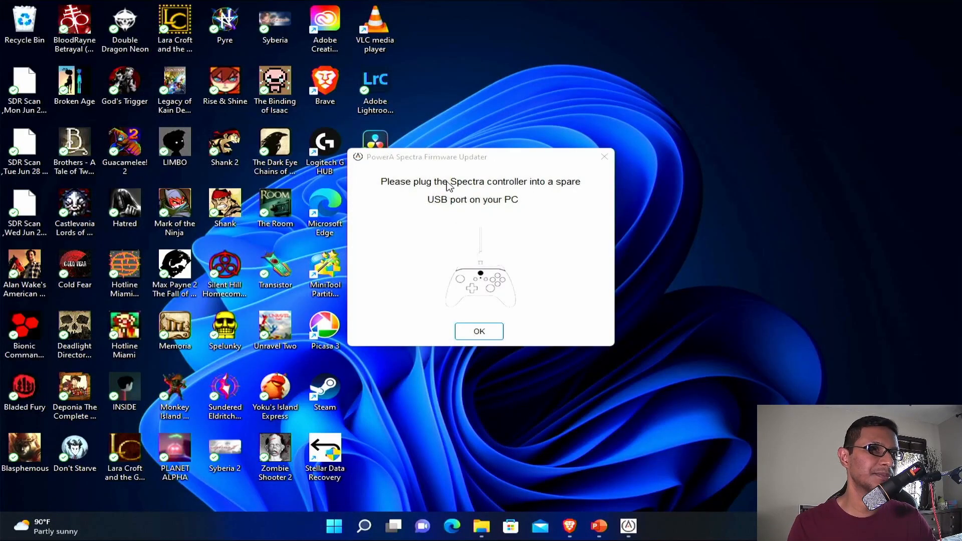
pyautogui.moveTo(570, 196)
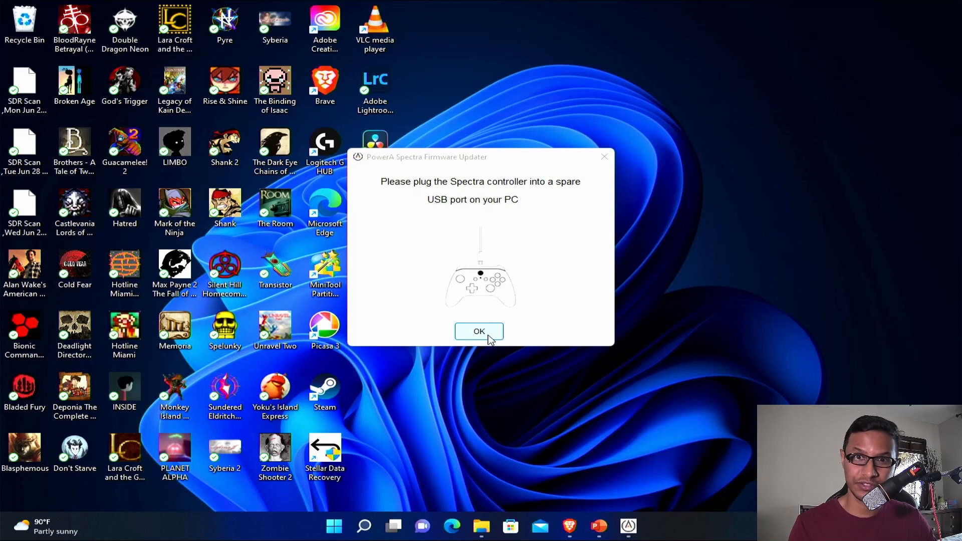
pyautogui.click(479, 332)
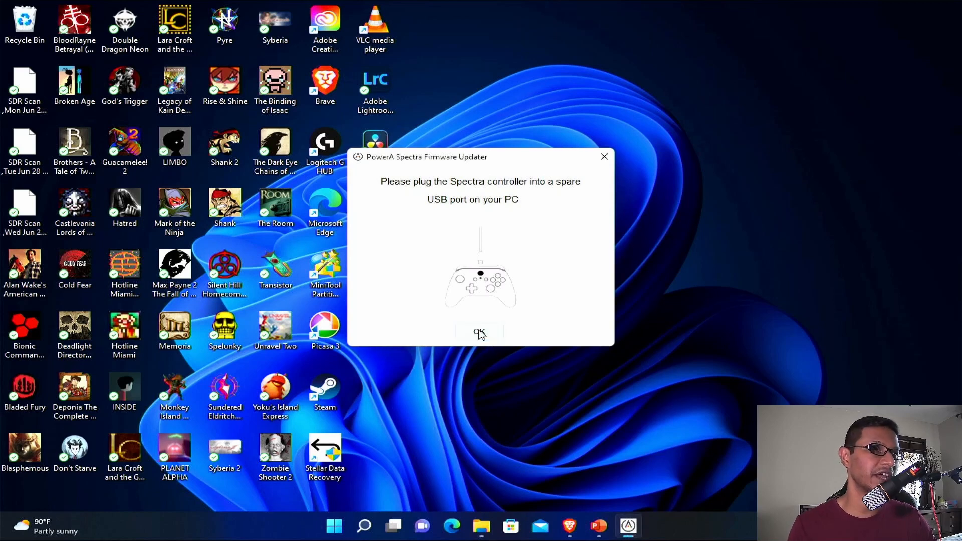
pyautogui.click(480, 332)
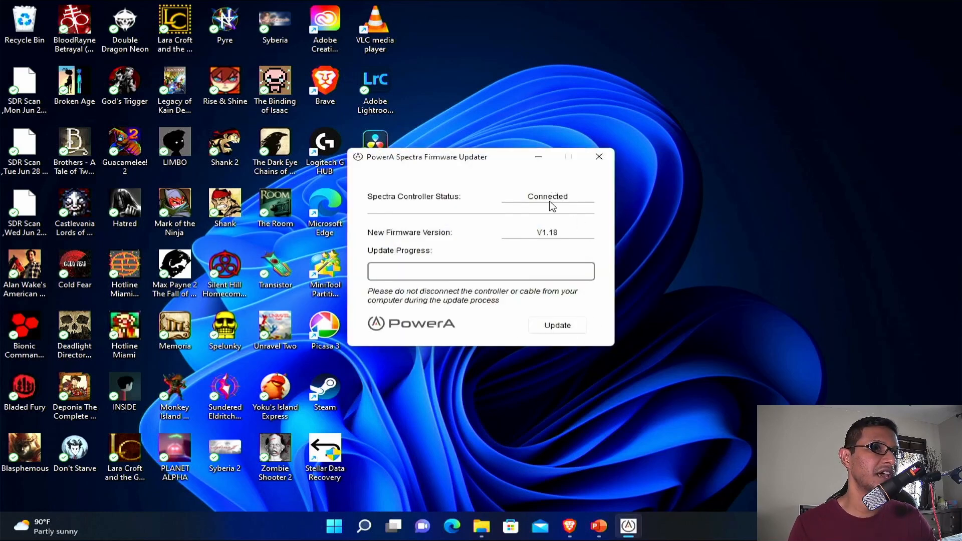
pyautogui.moveTo(438, 210)
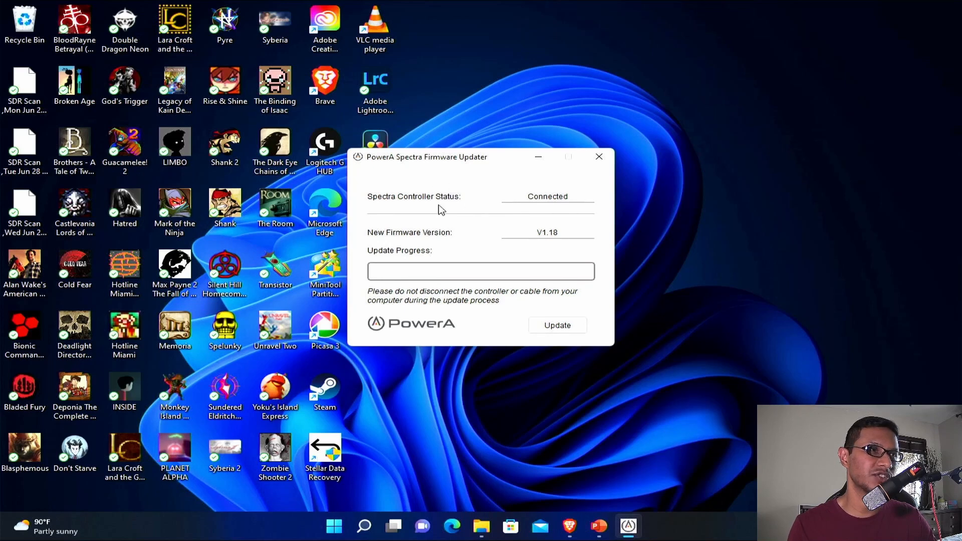
pyautogui.moveTo(526, 243)
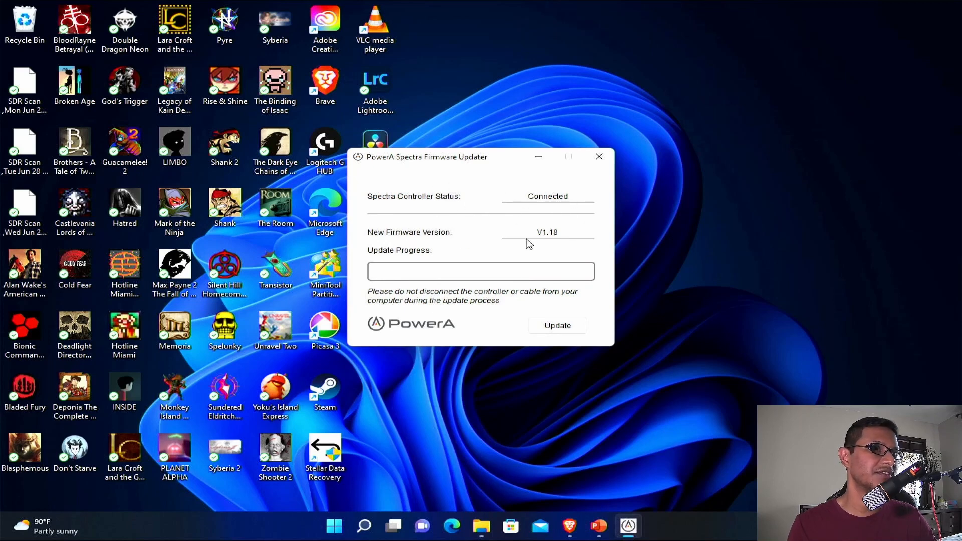
pyautogui.moveTo(555, 241)
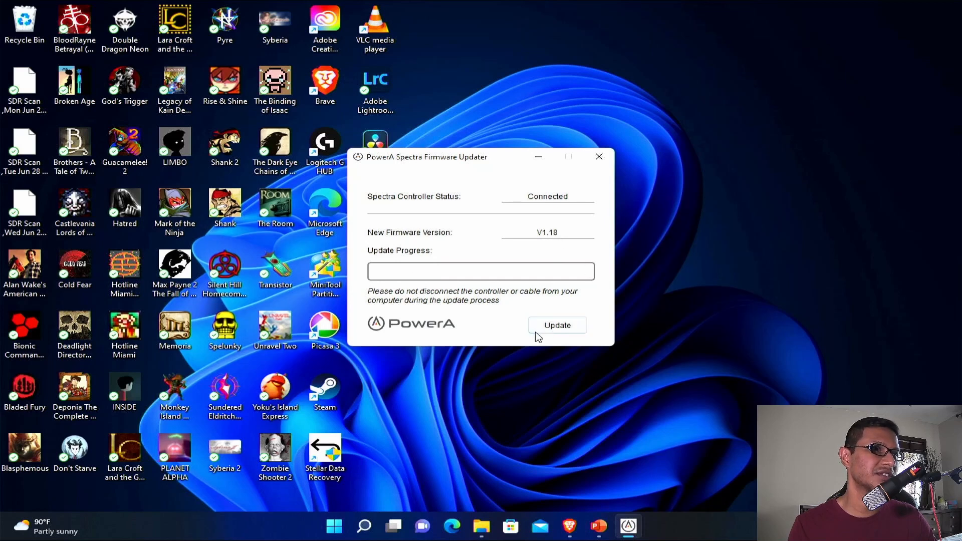
# Step: Install firmware V1.18 successfully and proceed to controller calibration mode
pyautogui.click(556, 324)
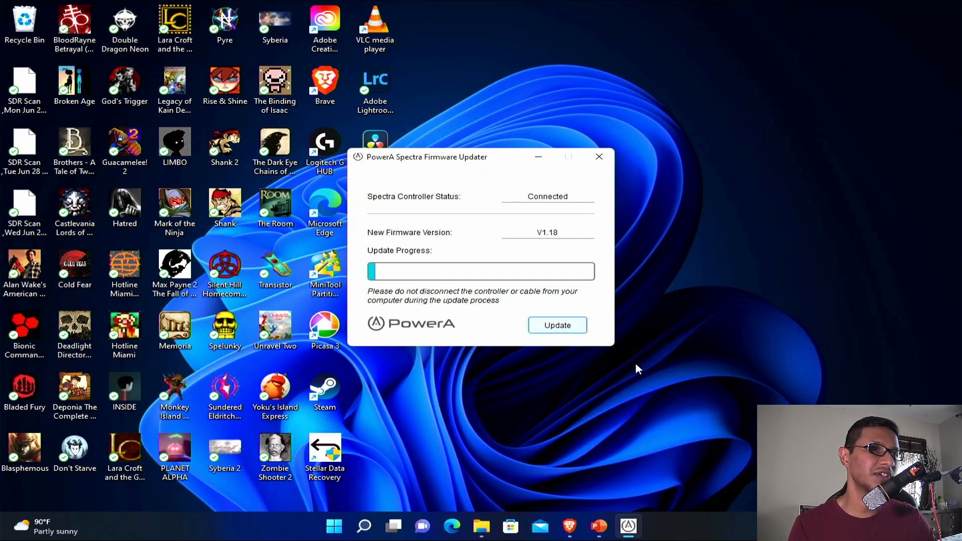
pyautogui.click(556, 325)
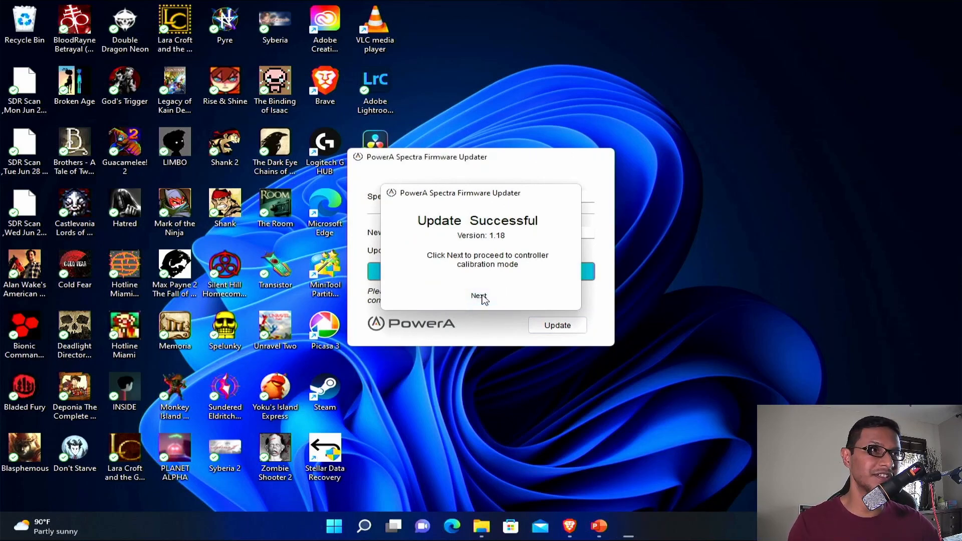
pyautogui.click(478, 296)
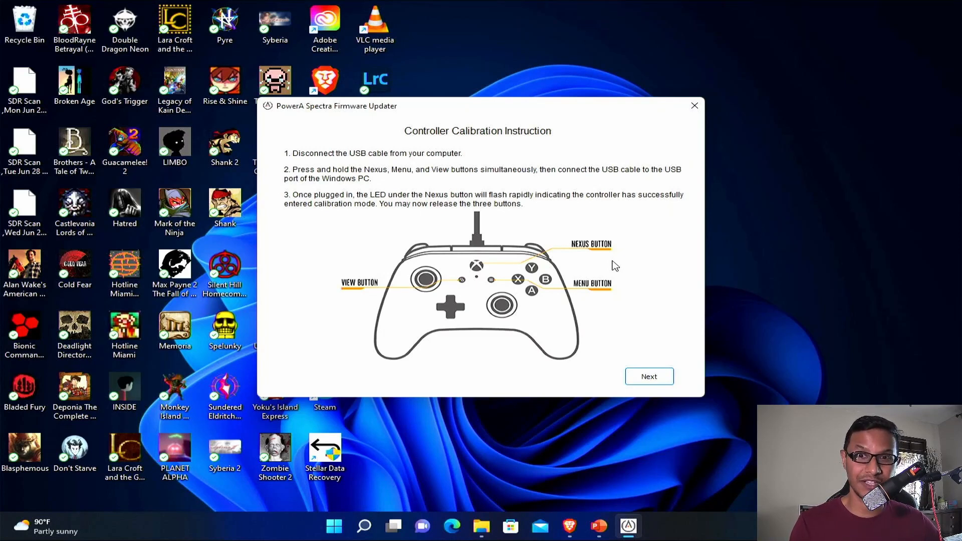
pyautogui.moveTo(667, 255)
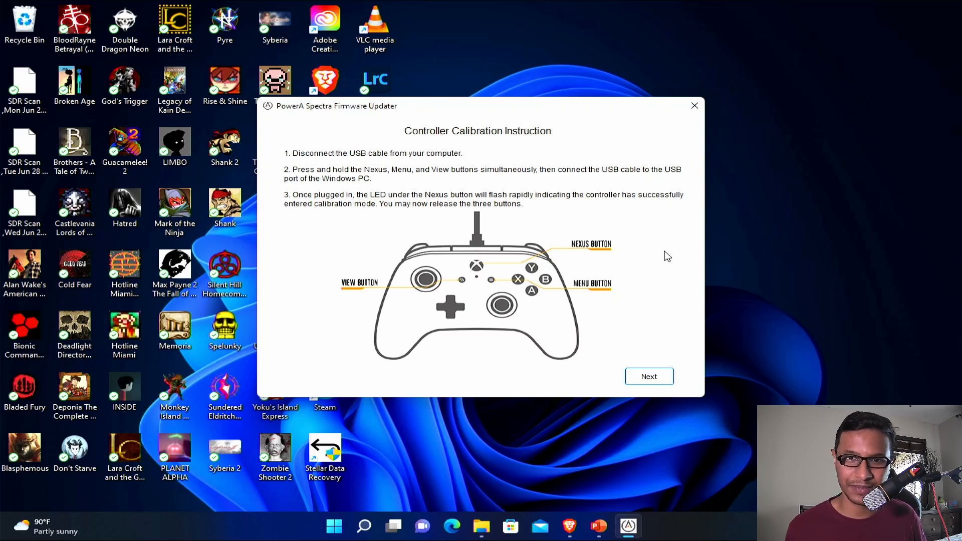
# Step: Advance past calibration steps 1–3 to the stick-rotation instruction
pyautogui.click(648, 376)
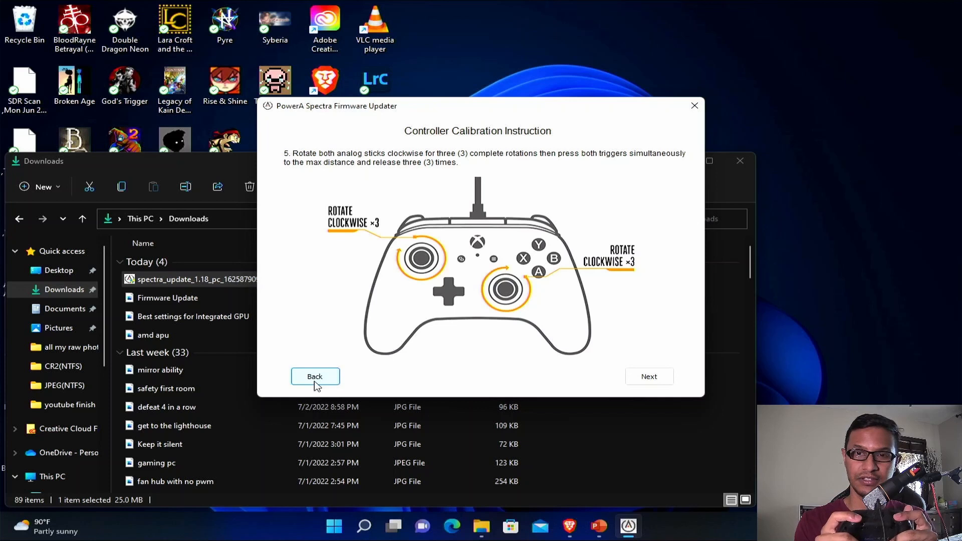
pyautogui.moveTo(310, 381)
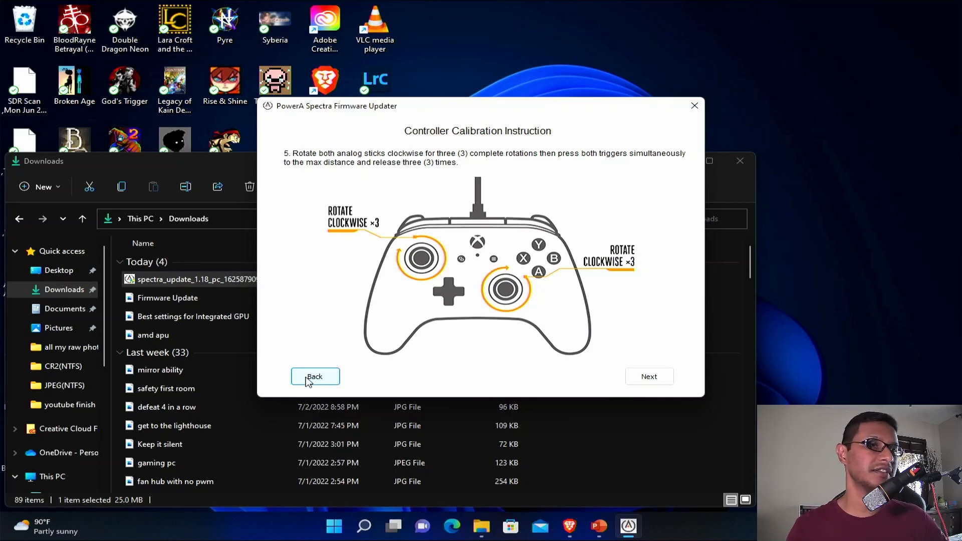
# Step: Advance past step 5 (rotate sticks, press triggers) to the final calibration page
pyautogui.click(648, 375)
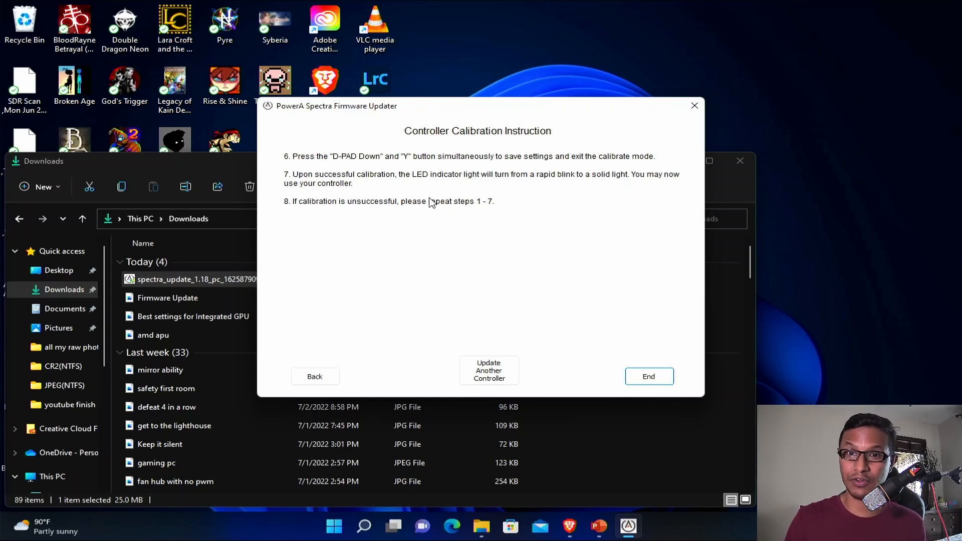
pyautogui.moveTo(648, 375)
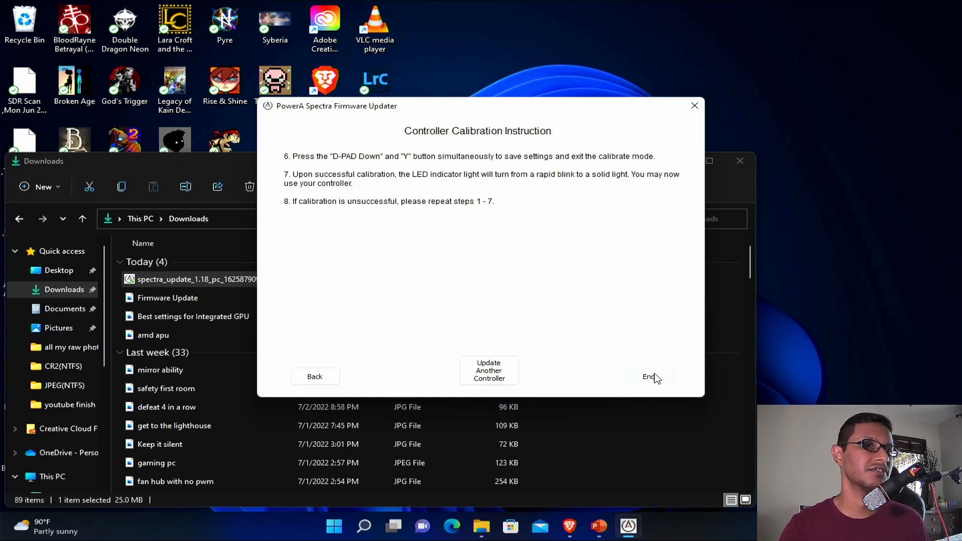
# Step: Finish calibration steps 6–8 with End, closing the updater
pyautogui.click(648, 376)
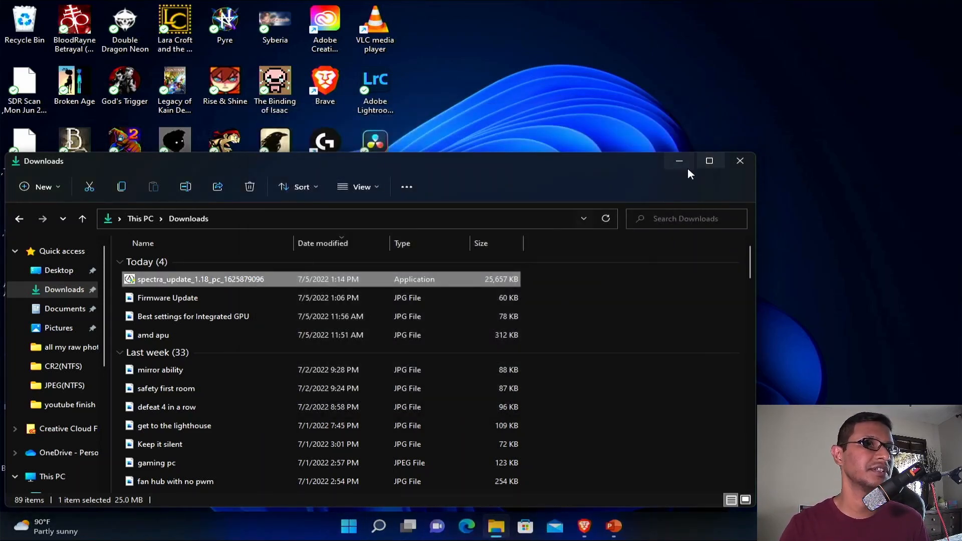